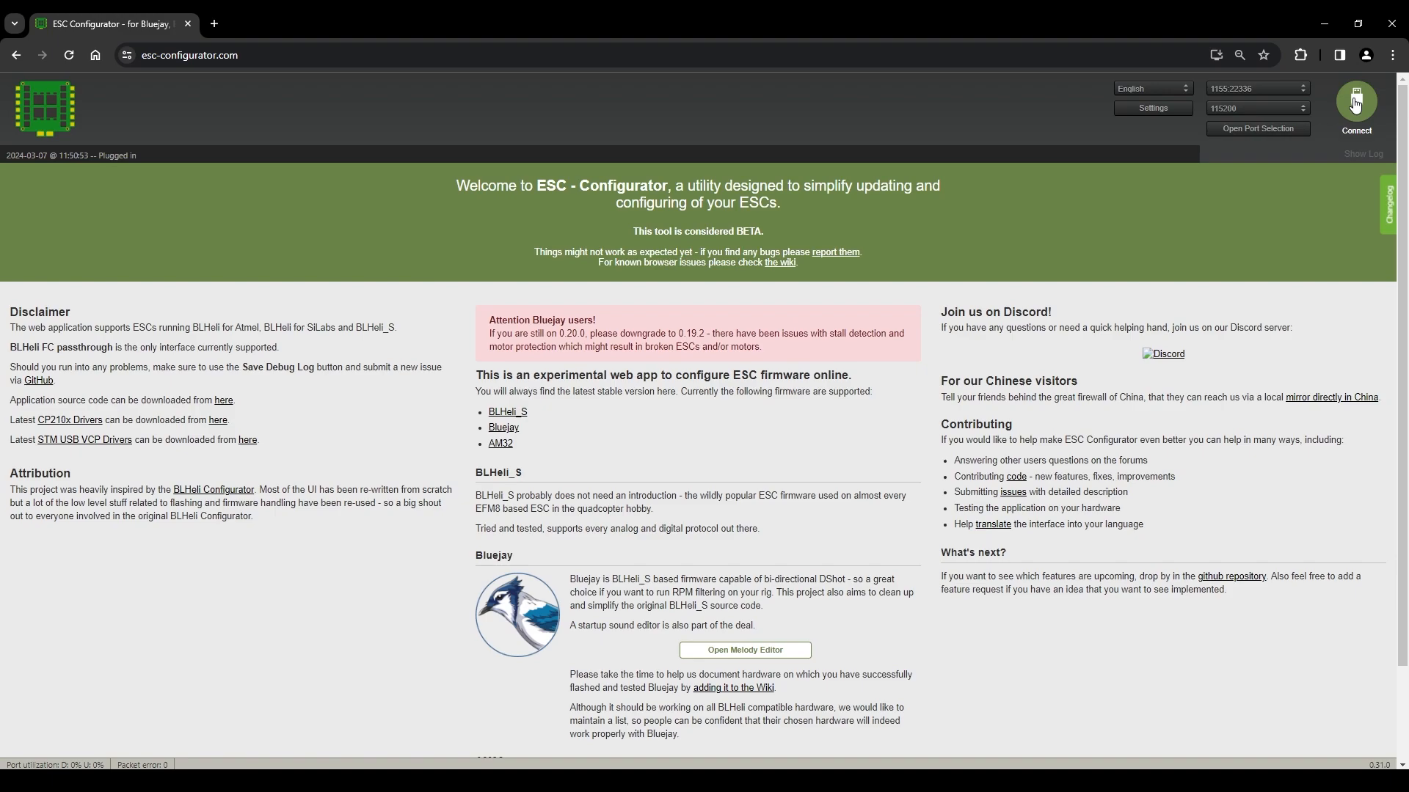
Connect to the flight controller so the four-motor control panel appears.
click(1357, 100)
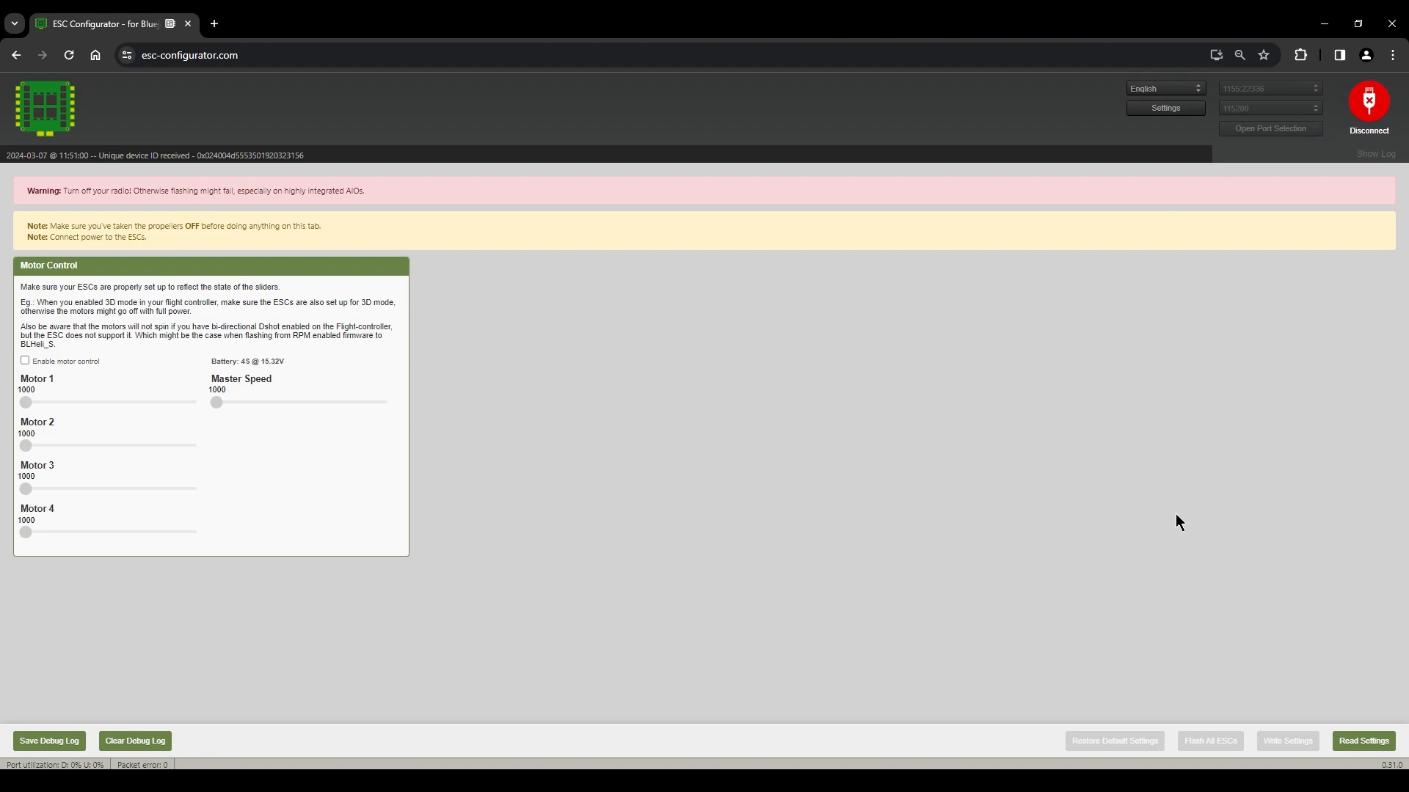
Read the current settings from all four ESCs, revealing BLHeli_S 16.7 firmware.
click(1363, 741)
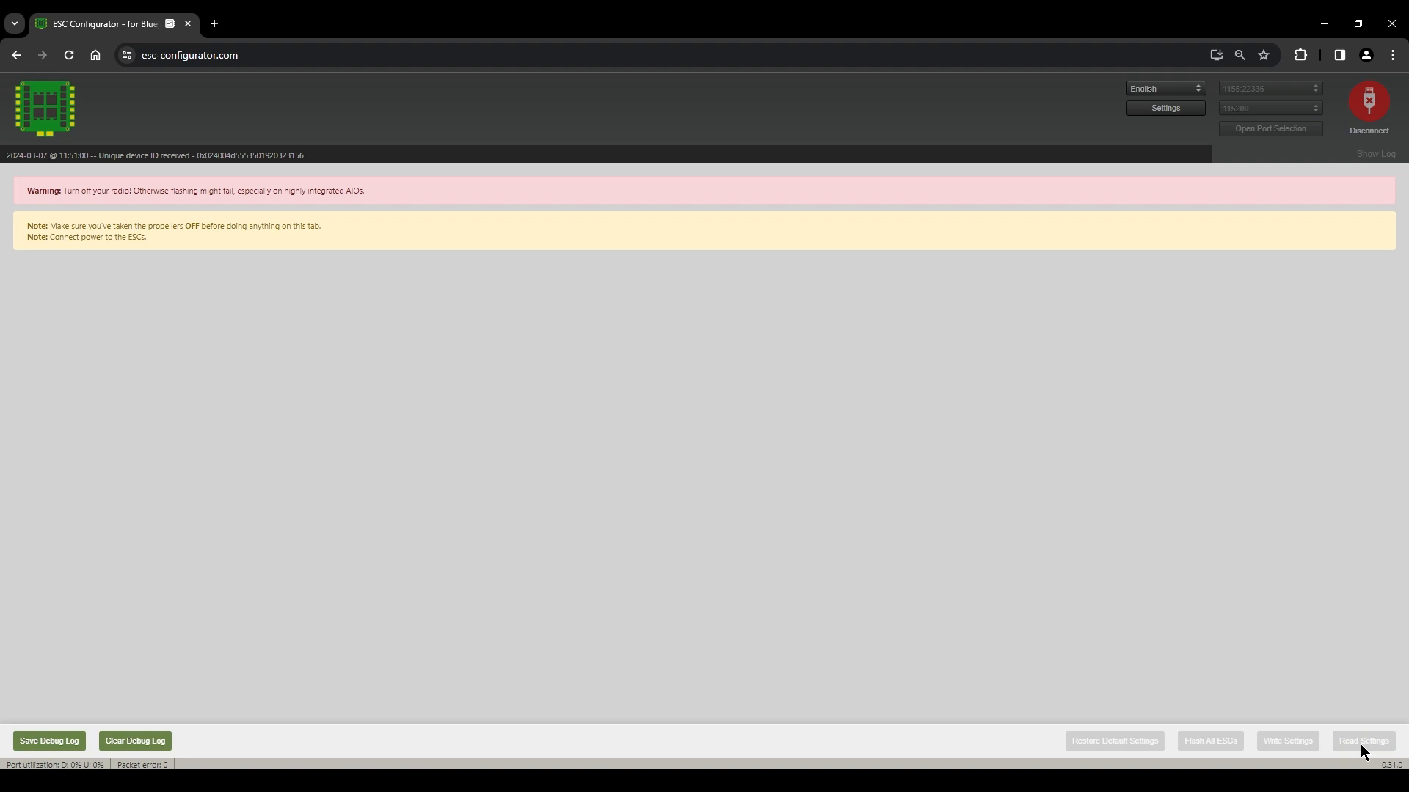
click(1362, 739)
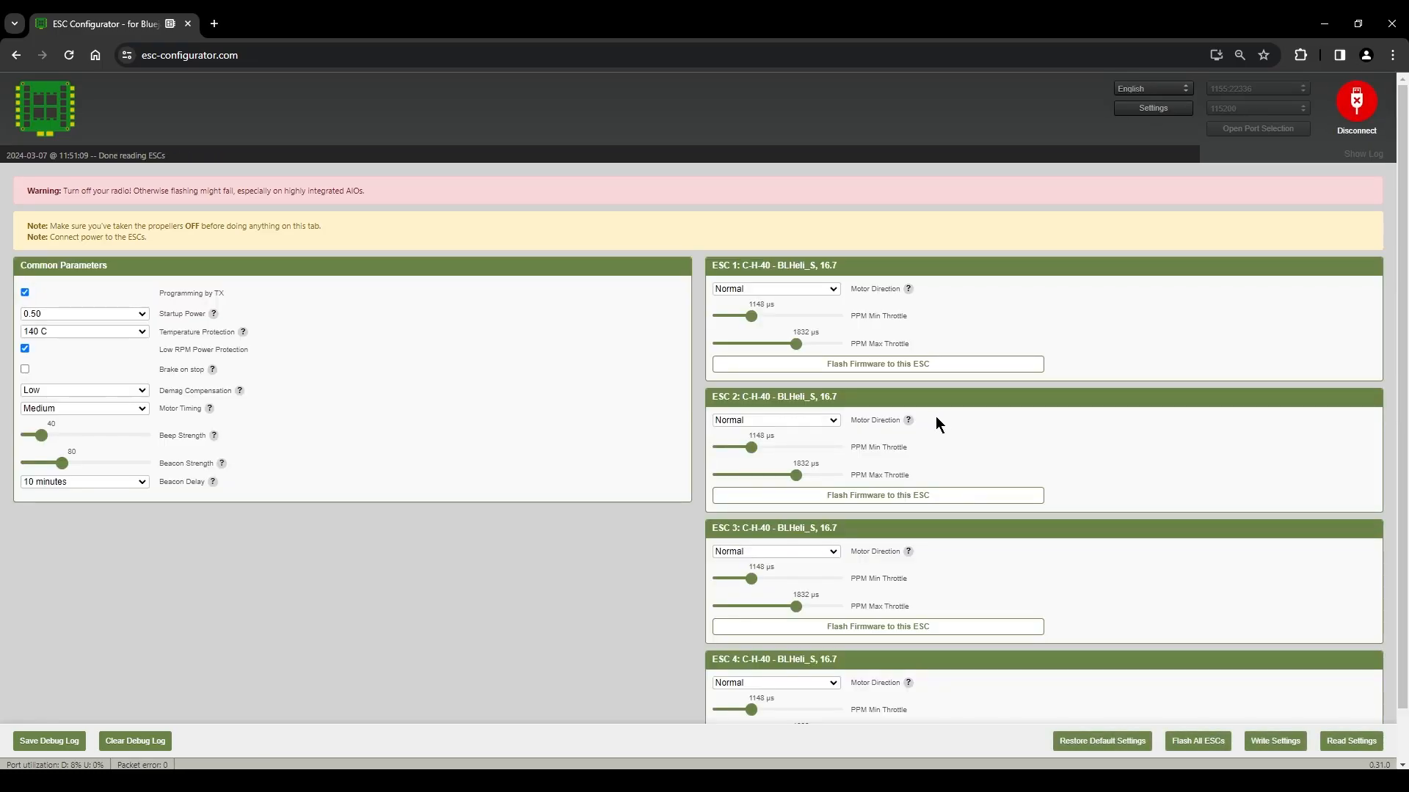
mouse_move(743, 276)
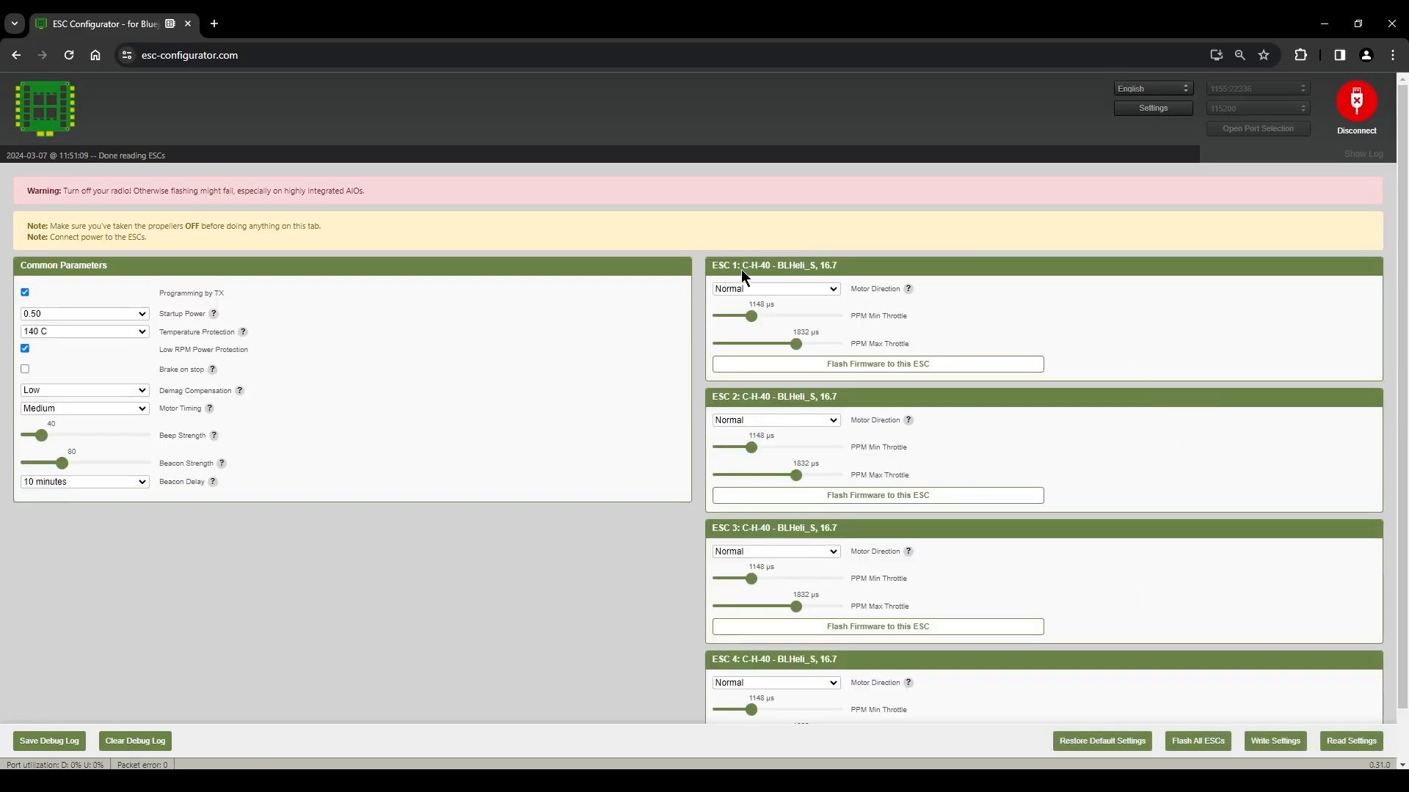
Flash ESC 1 with Bluejay firmware v0.19.2 at a 48 kHz PWM frequency.
double_click(756, 266)
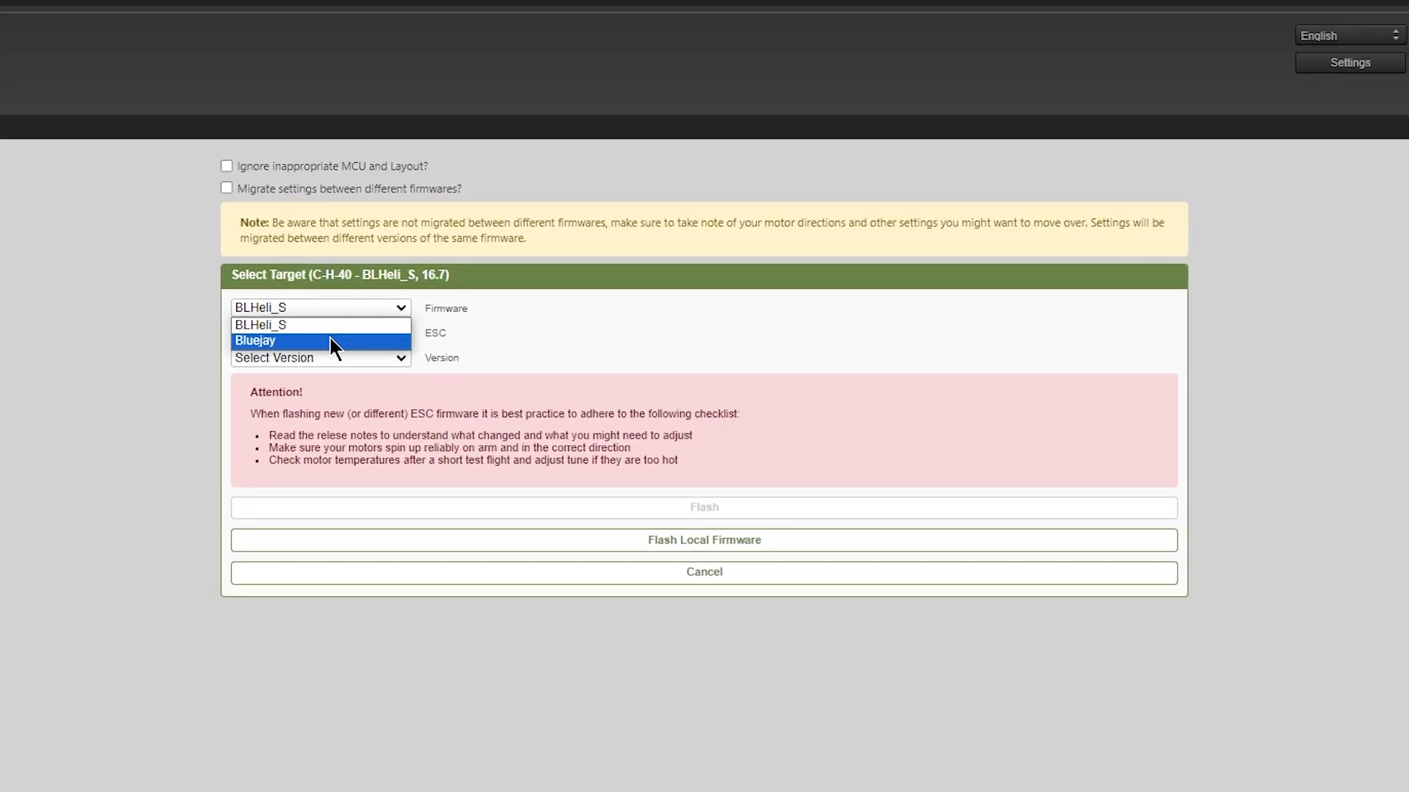
click(255, 340)
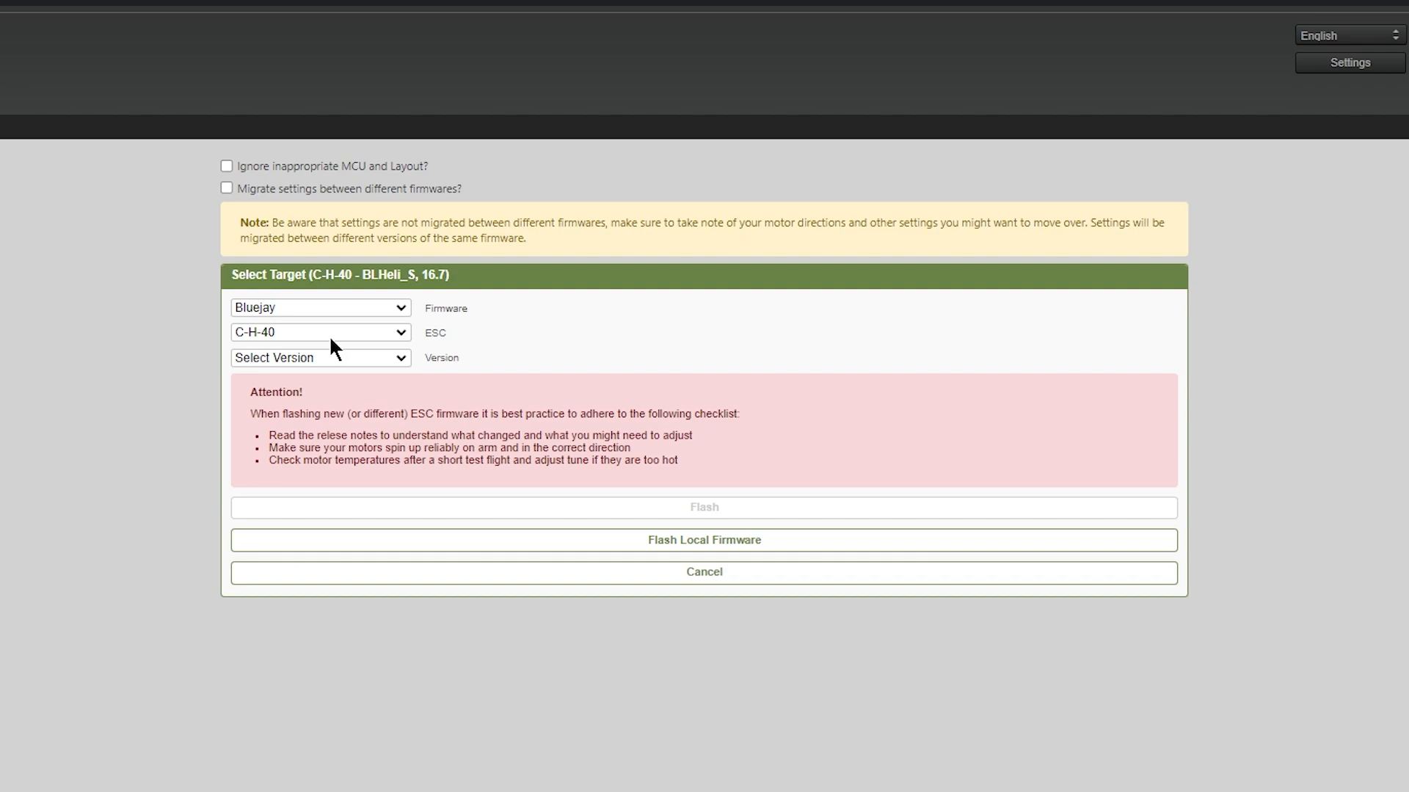
click(318, 358)
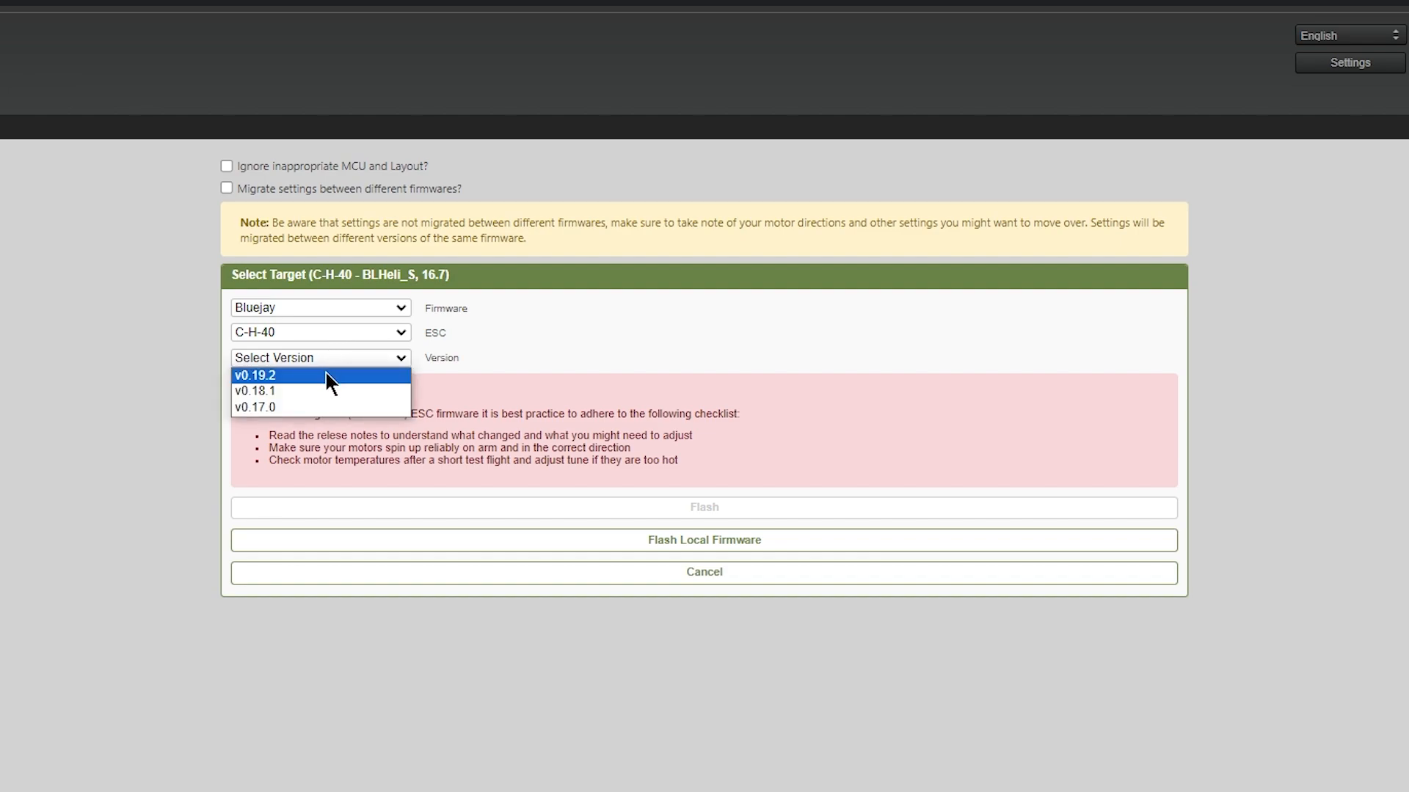
click(253, 376)
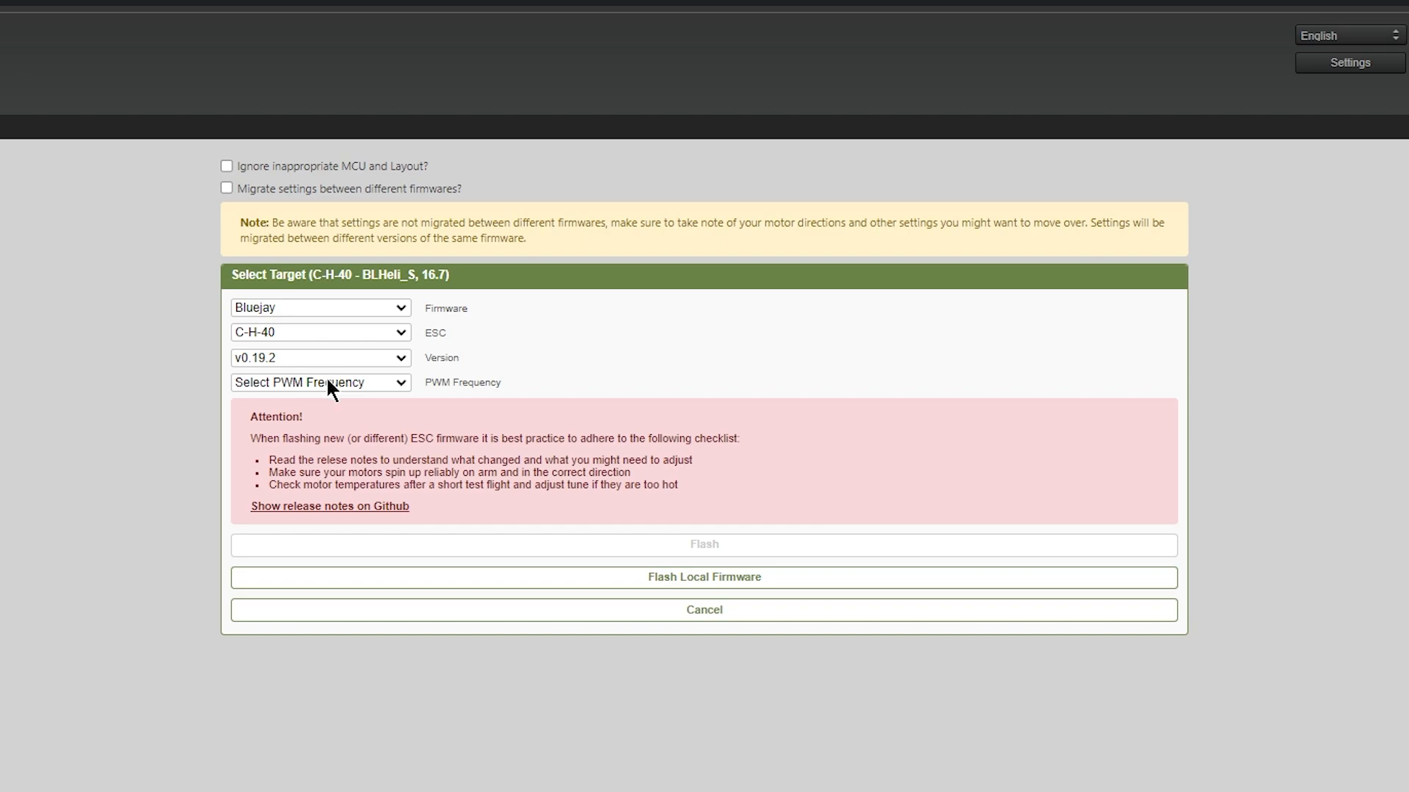
click(320, 381)
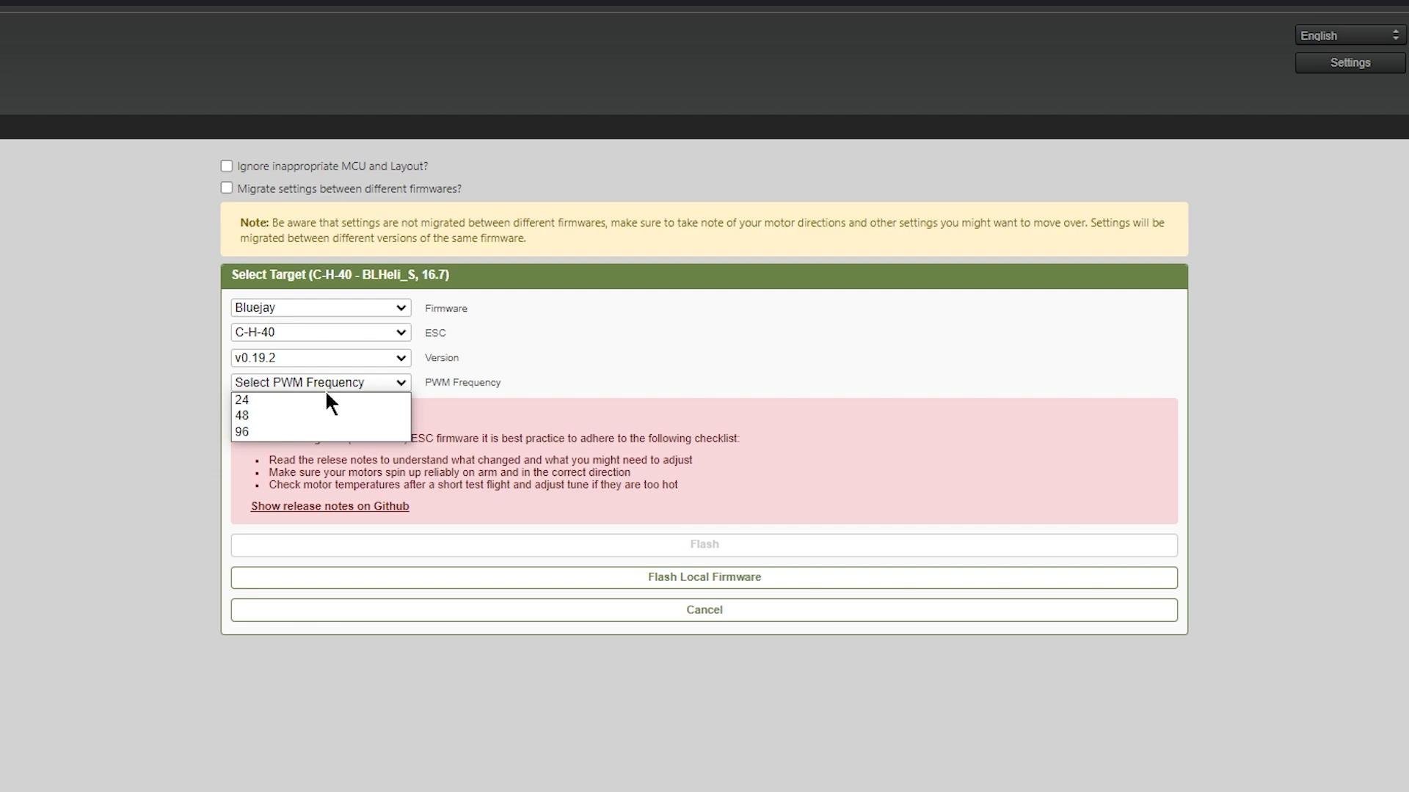
click(243, 415)
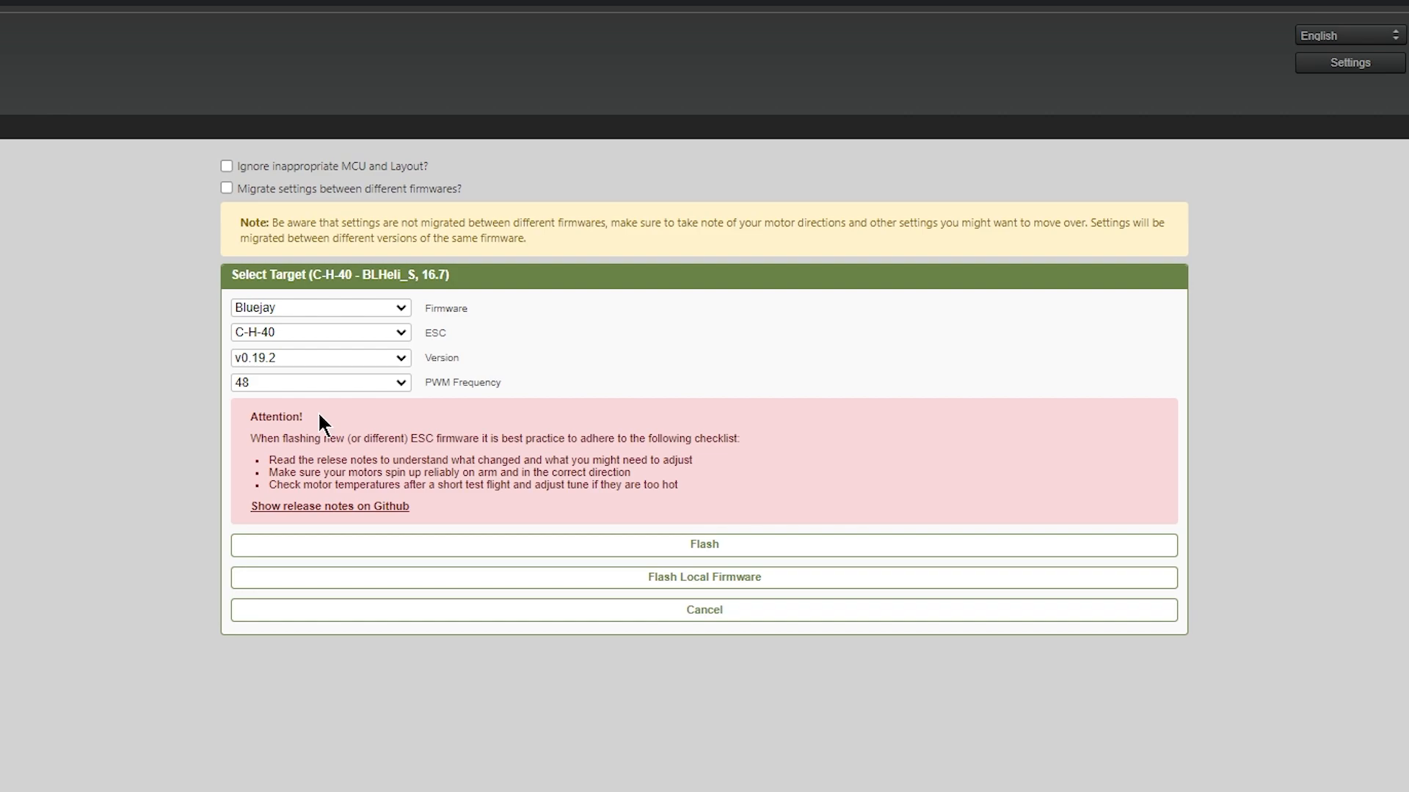
click(705, 609)
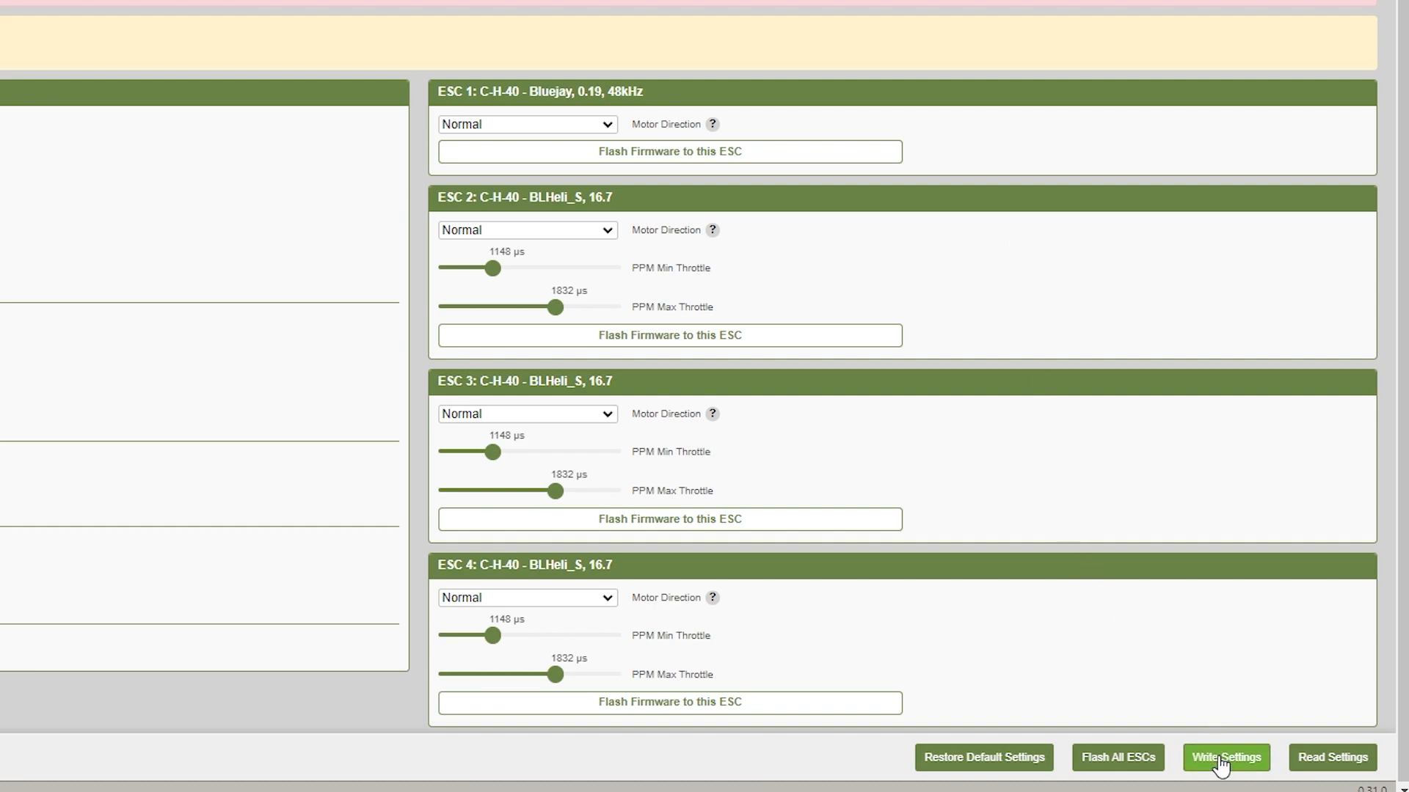
Write the settings to the ESCs, choose Bluejay for another ESC and return to the overview.
click(1226, 757)
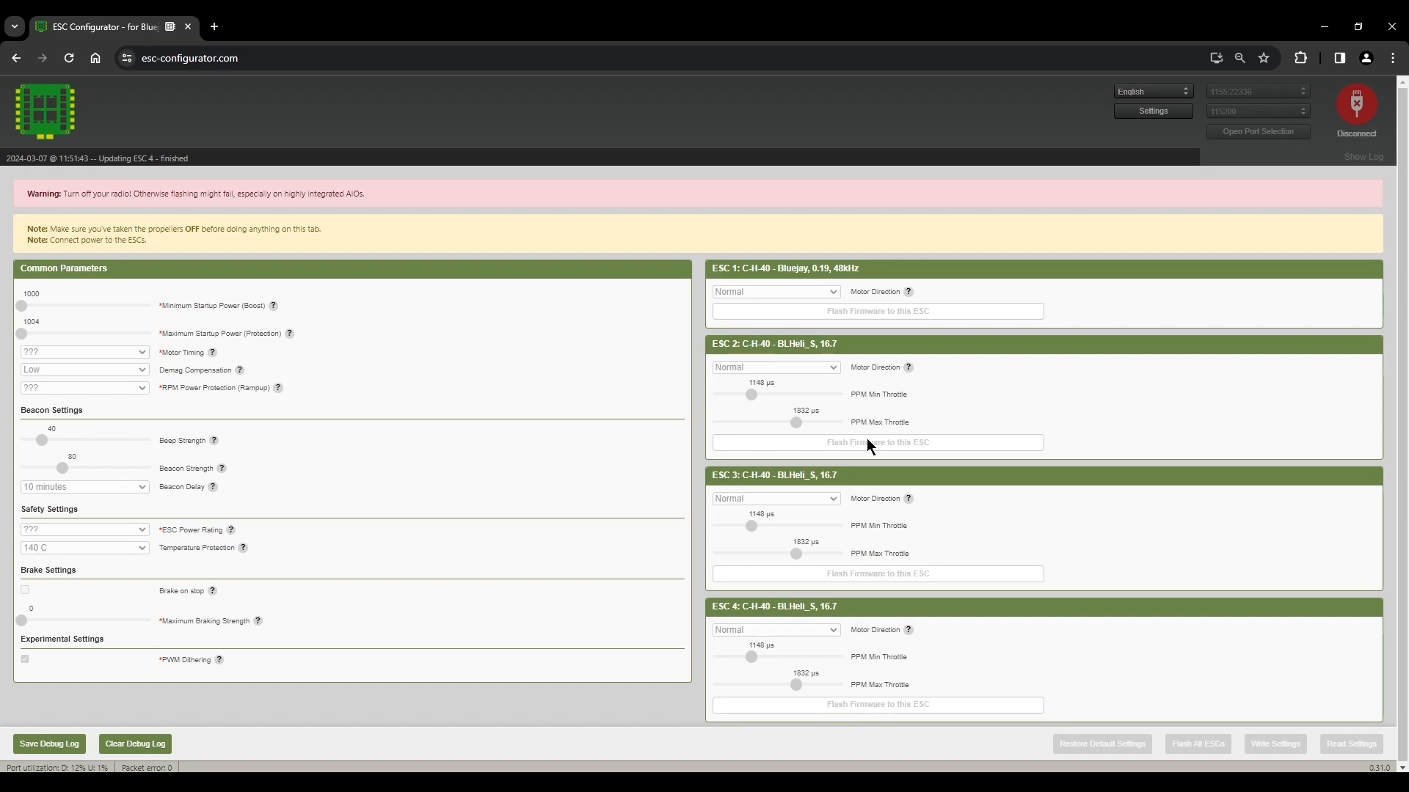
click(876, 443)
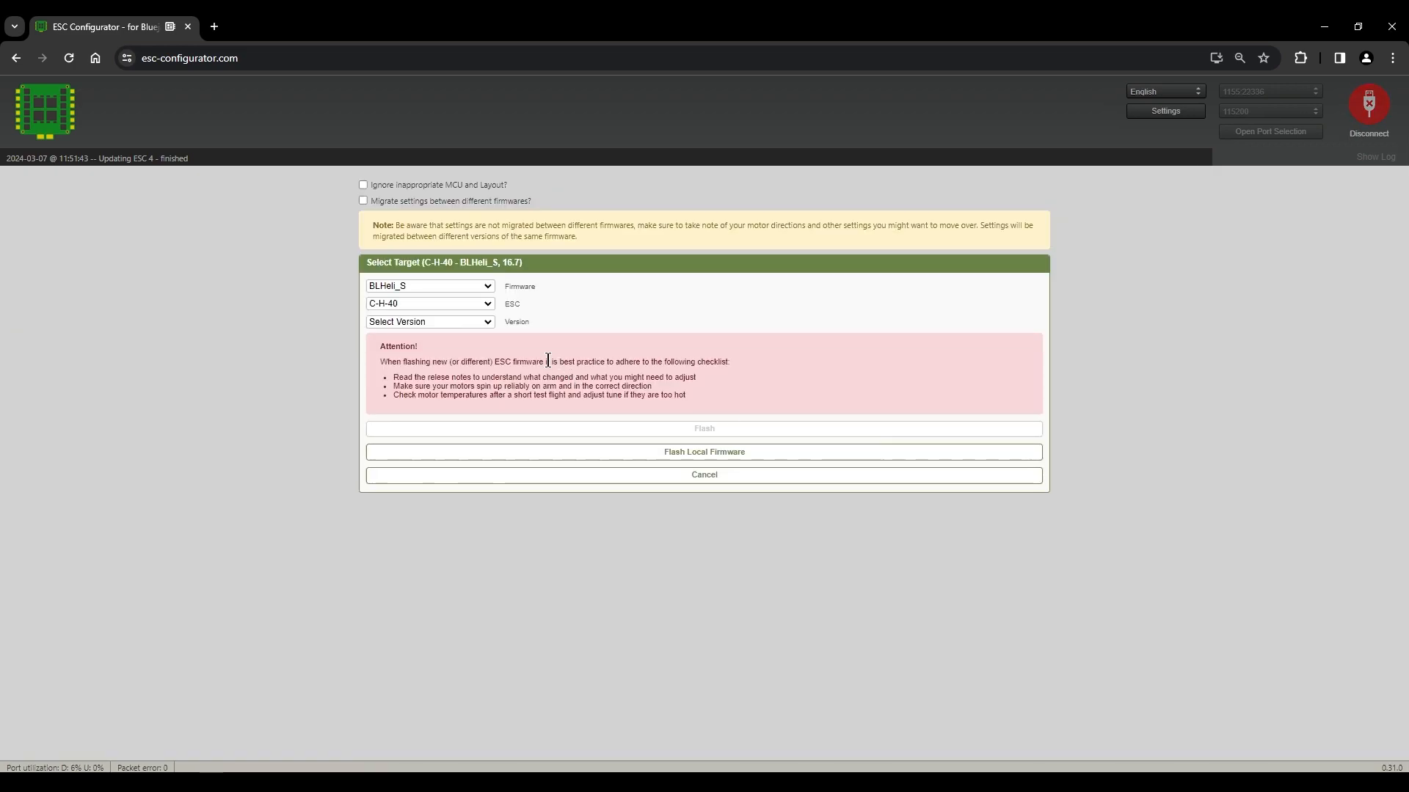
click(428, 284)
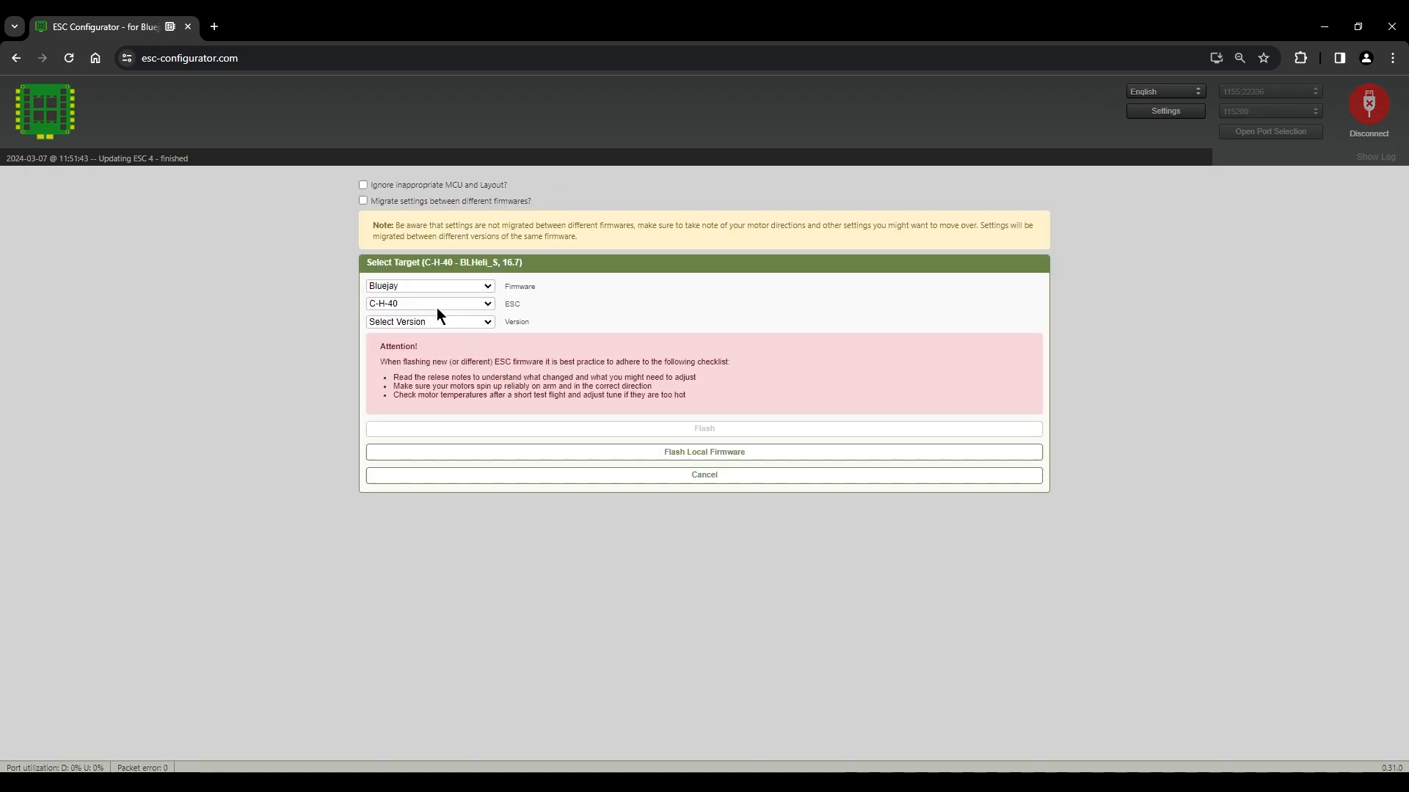
click(428, 321)
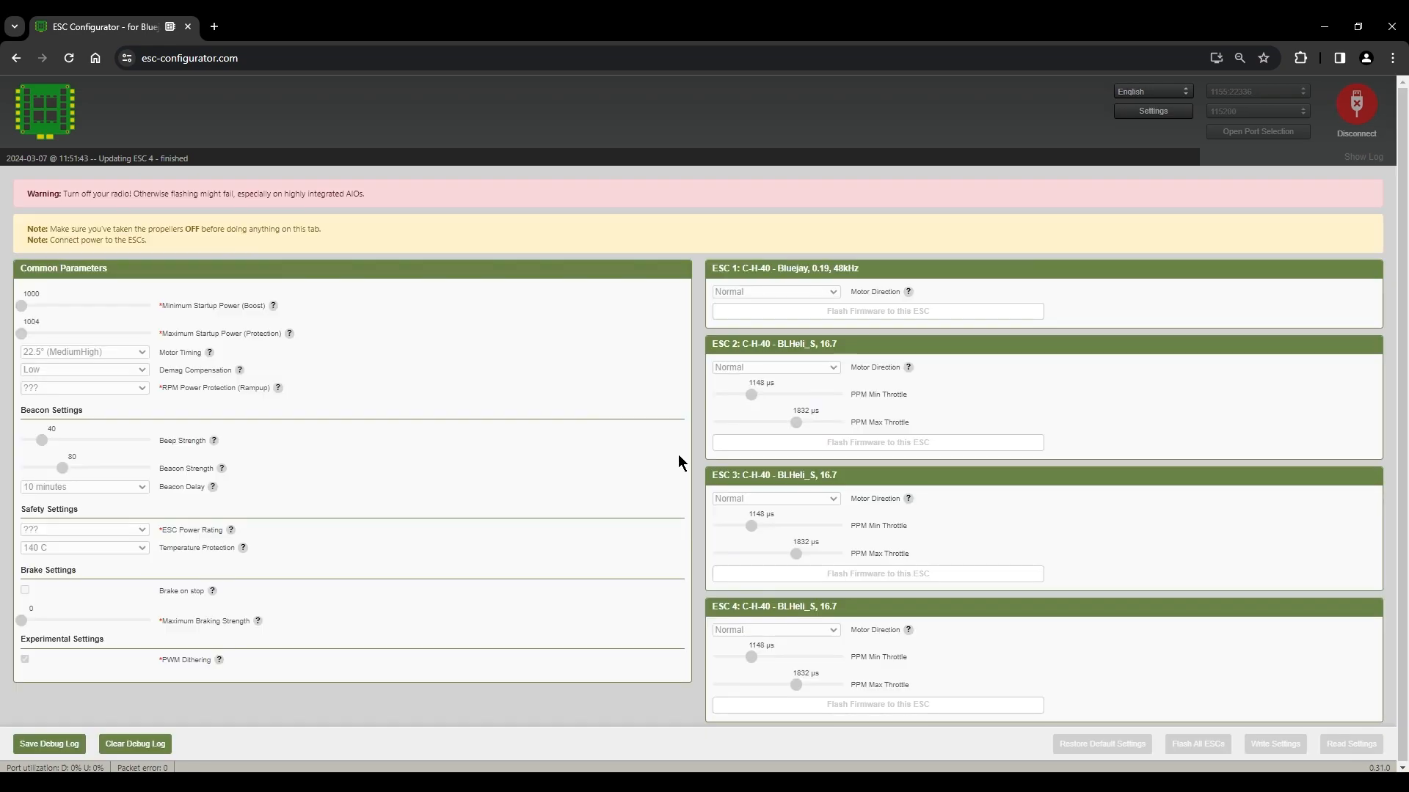
click(876, 443)
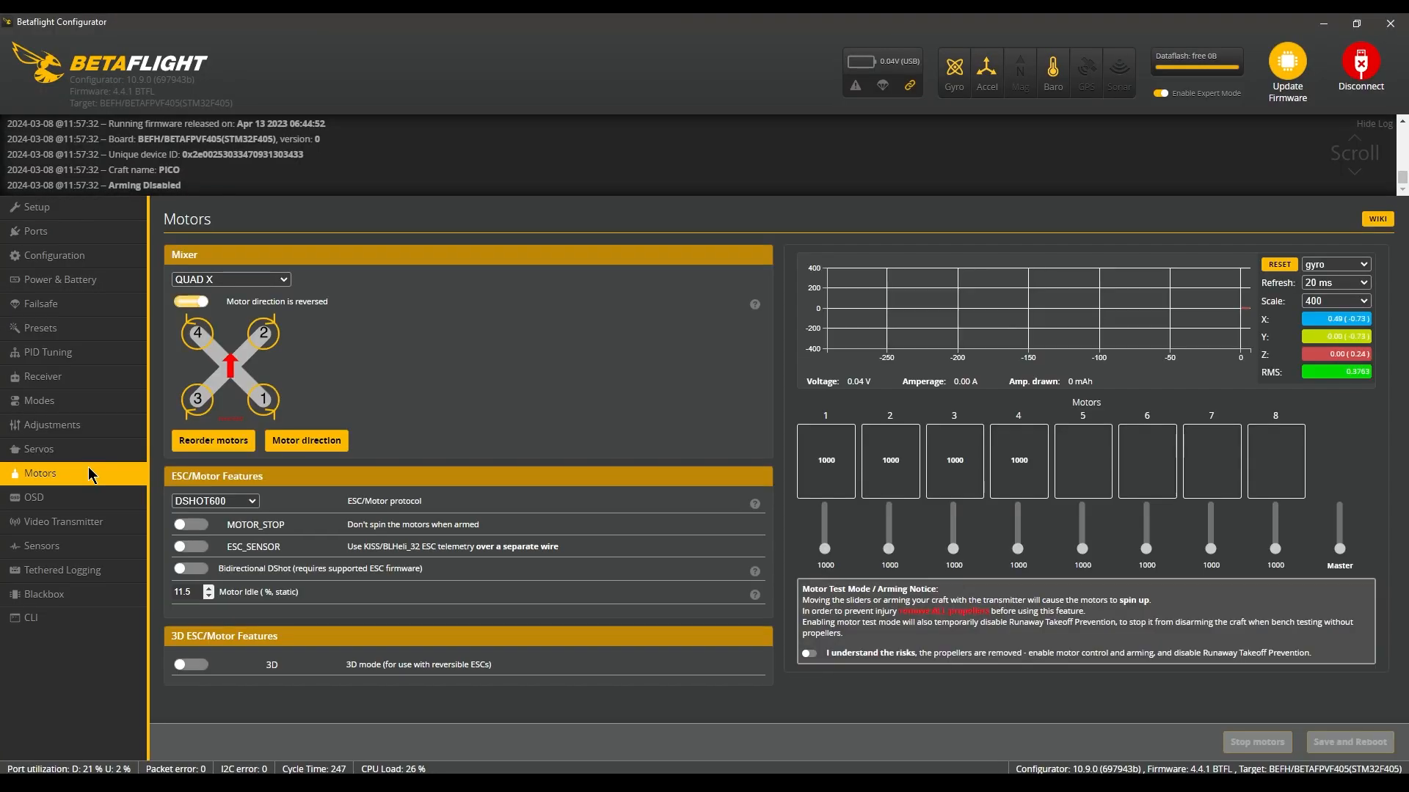
In the Motors tab, enable bidirectional DShot and accept the recommended dynamic notch reset.
click(189, 303)
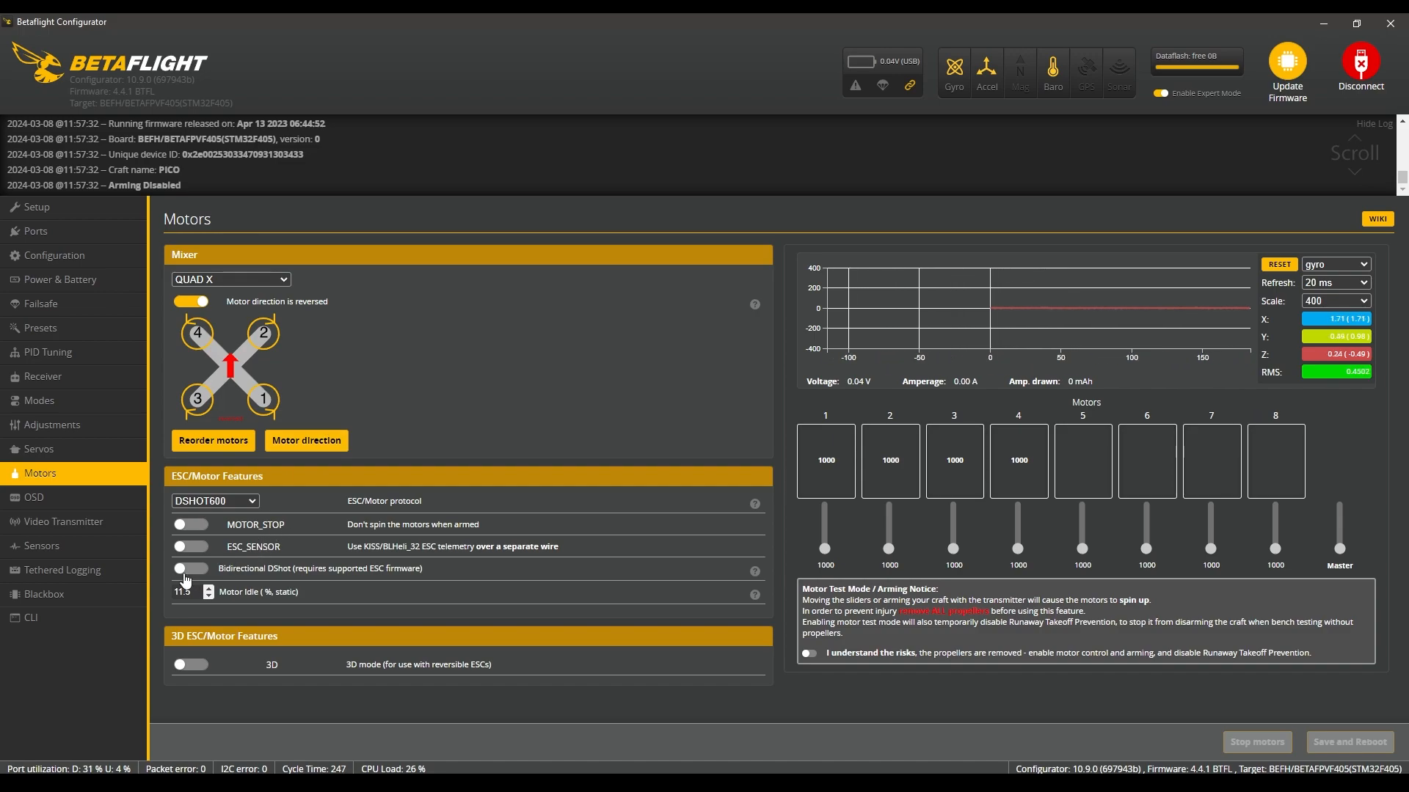
click(191, 569)
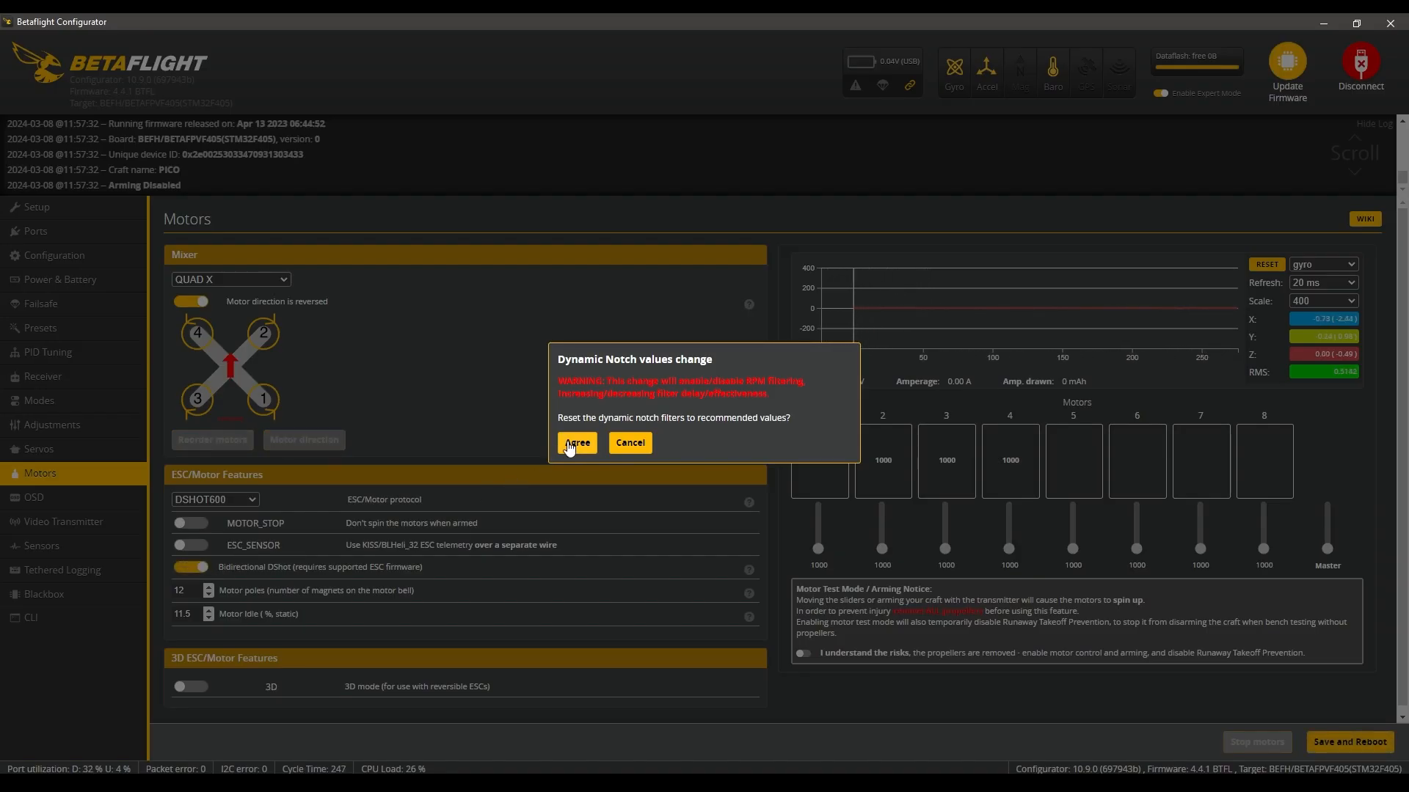
click(576, 443)
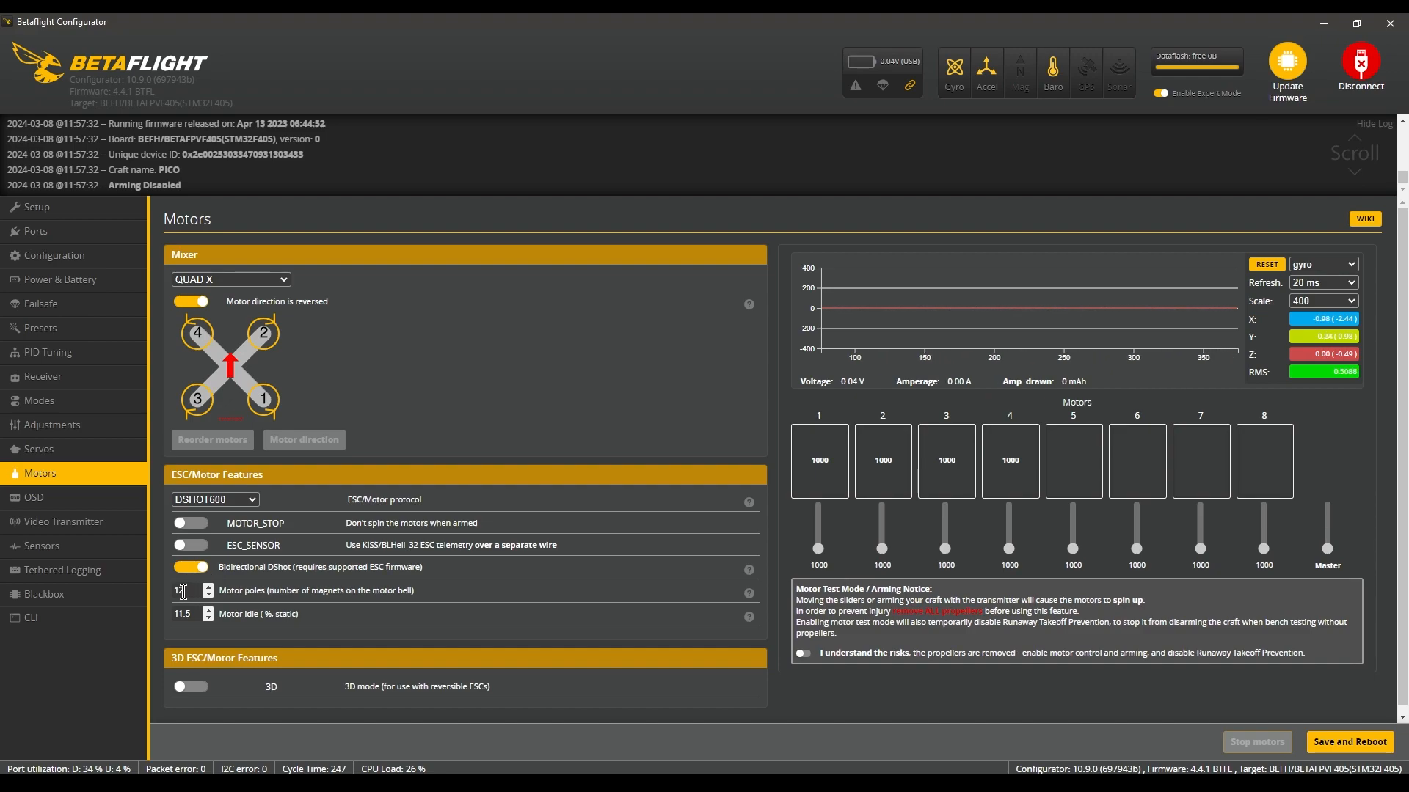